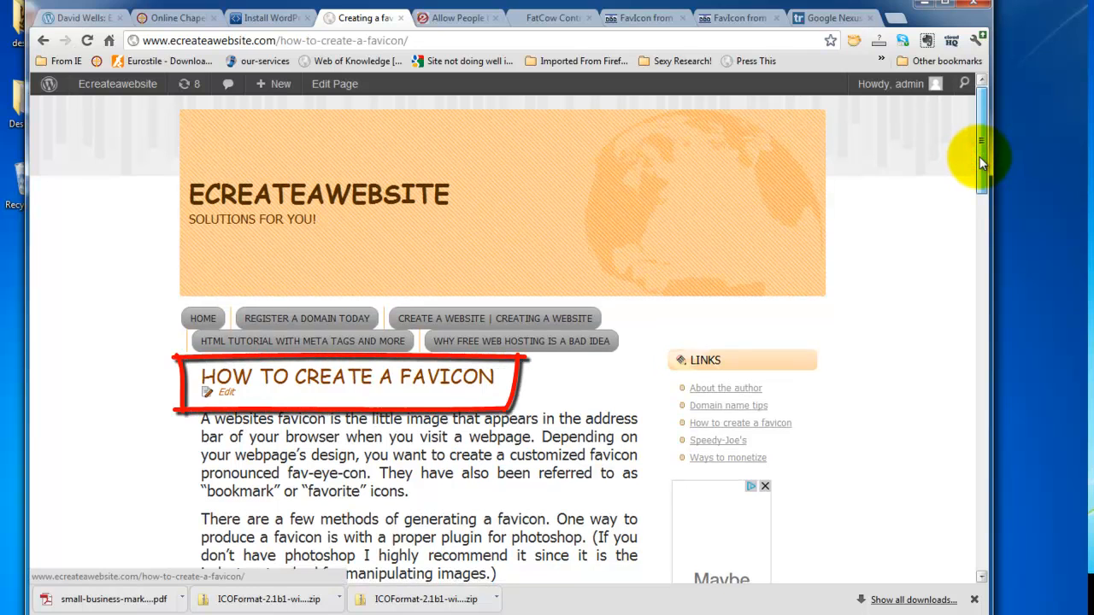
- Scroll the tutorial and follow the 'Favicon generator (preferred generator)' link to Favikon
{"action": "scroll", "scroll_direction": "down", "scroll_amount": 3}
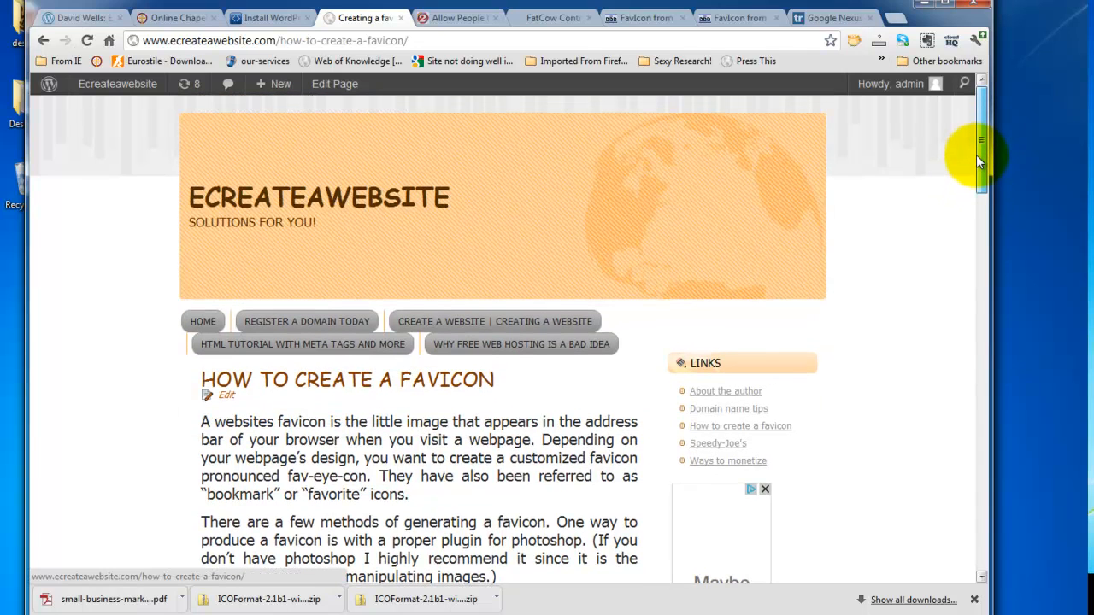
{"action": "scroll", "scroll_direction": "down", "scroll_amount": 3}
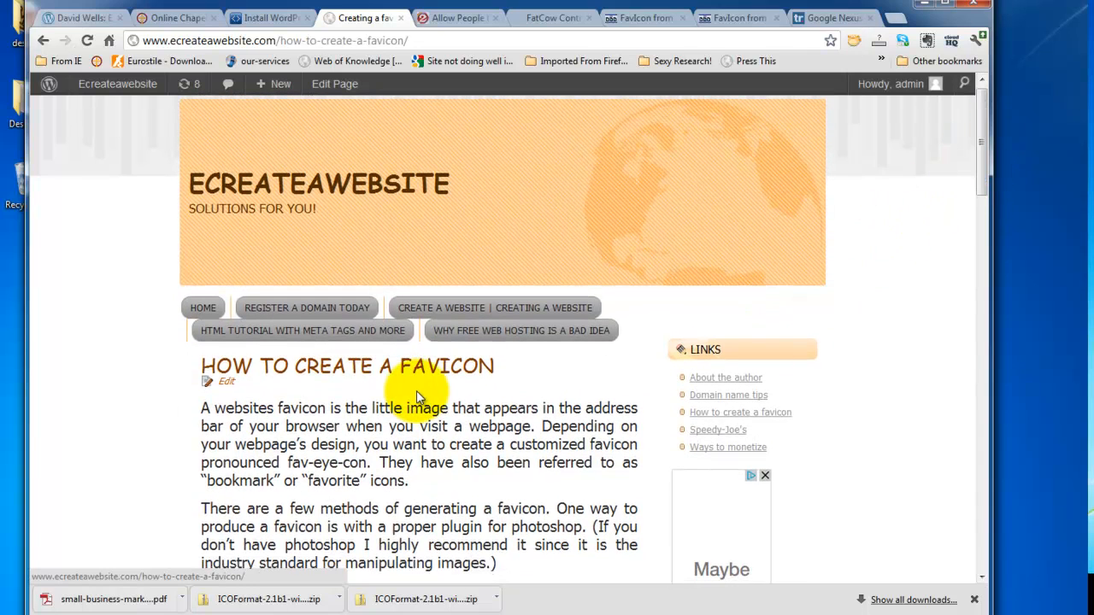
{"action": "scroll", "scroll_direction": "down", "scroll_amount": 3}
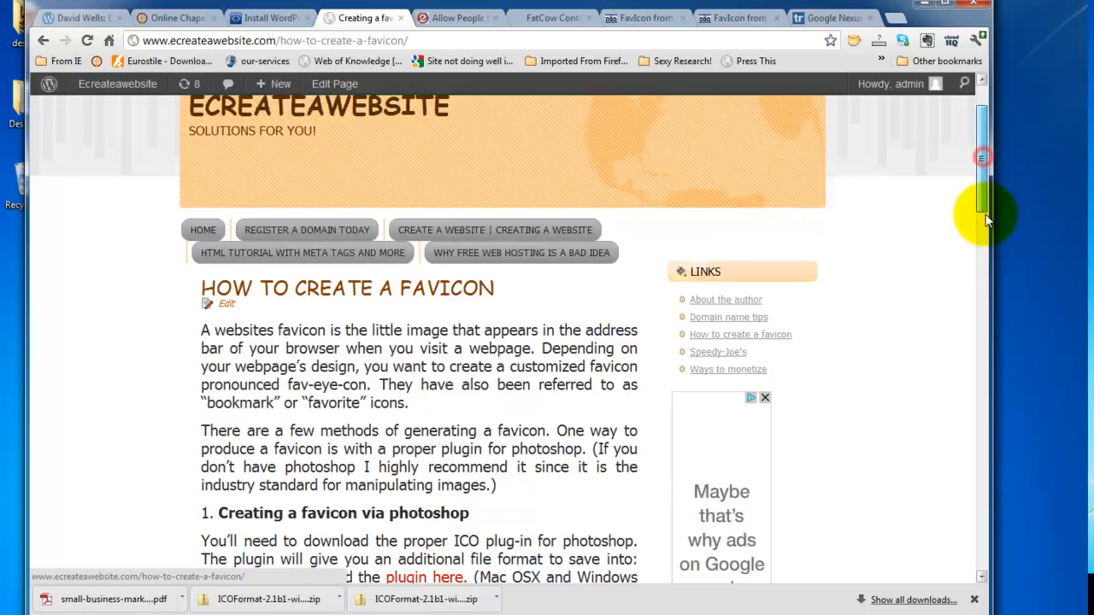
{"action": "scroll", "scroll_direction": "down", "scroll_amount": 3}
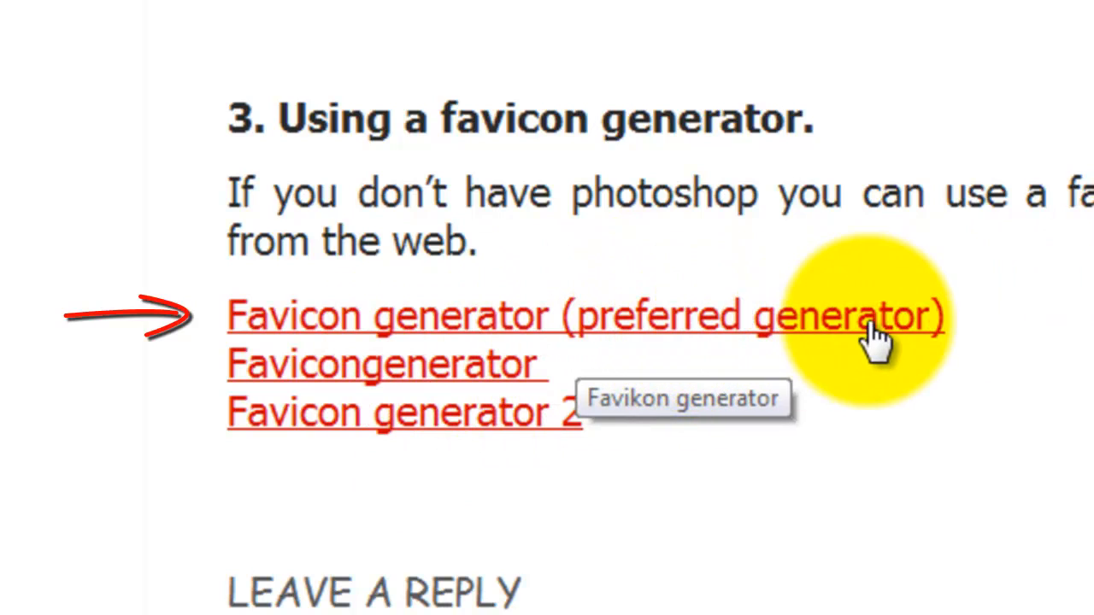
{"action": "mouse_move", "coordinate": [884, 350]}
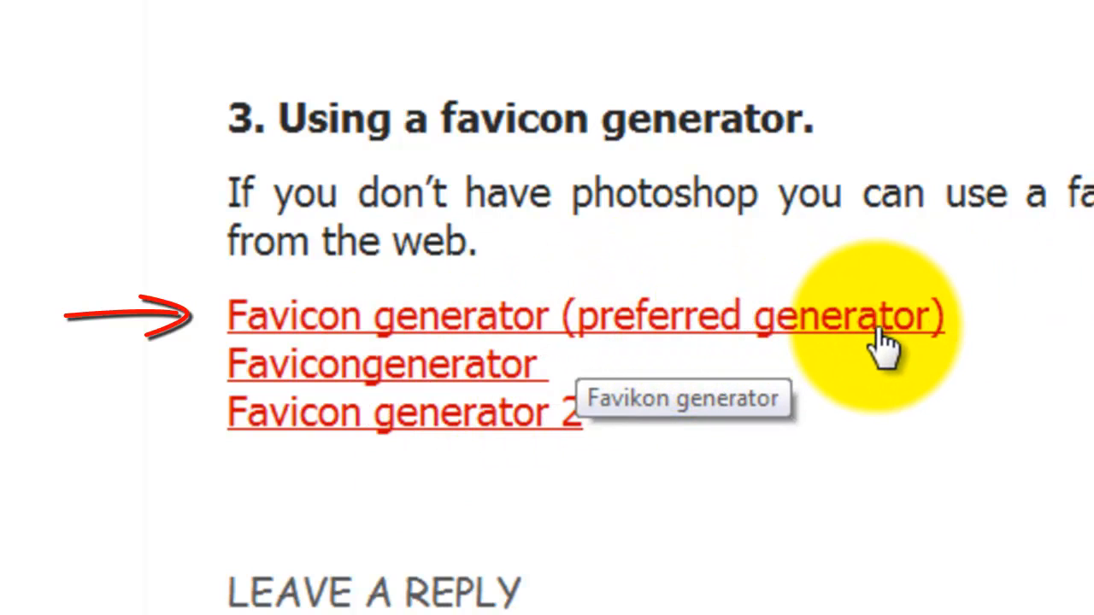
{"action": "left_click", "coordinate": [584, 314]}
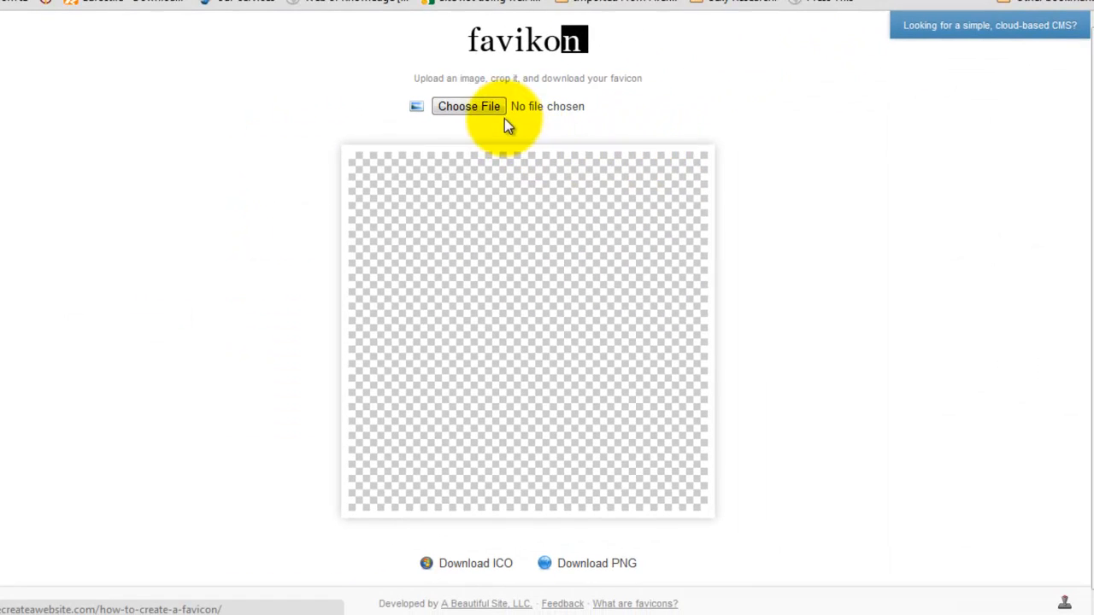
- Bring up Favikon's file picker to choose an image for upload
{"action": "left_click", "coordinate": [468, 106]}
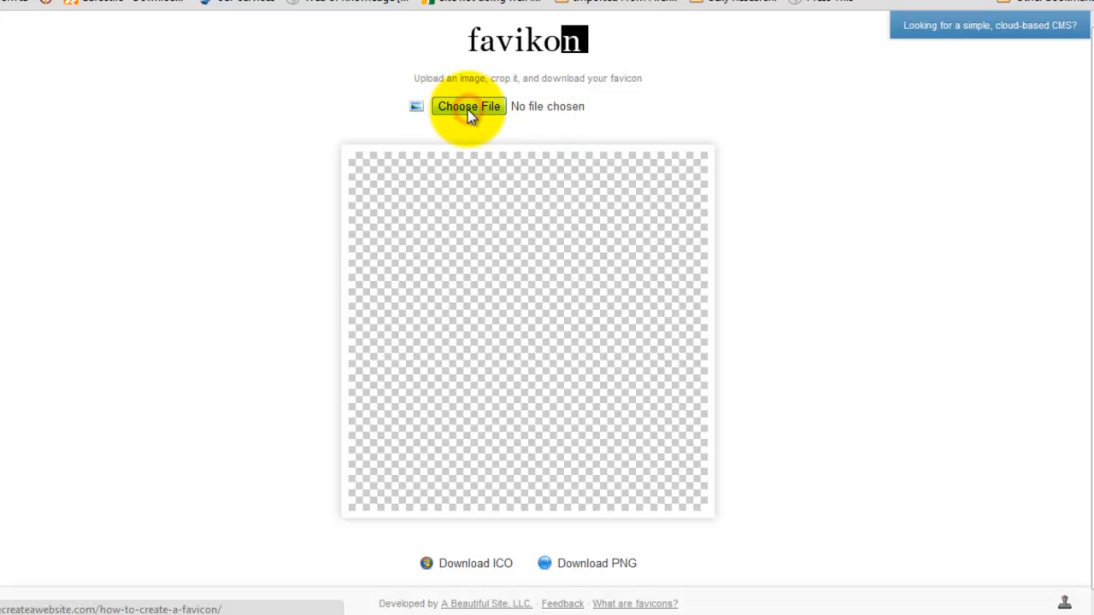
{"action": "left_click", "coordinate": [467, 106]}
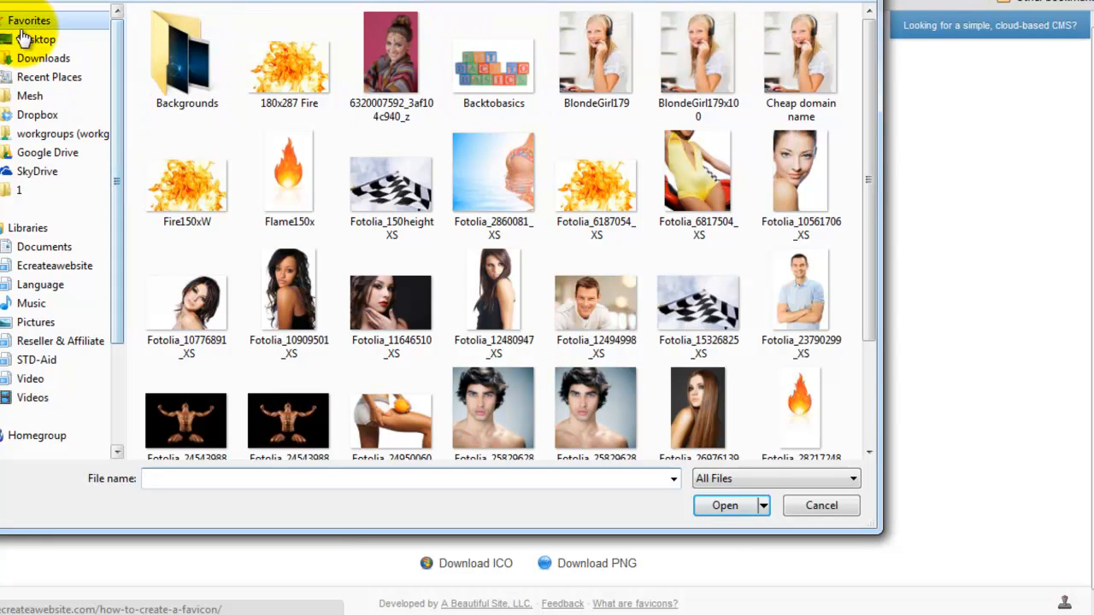
- Switch the image picker to the Desktop folder to find the BlueCross JPG
{"action": "left_click", "coordinate": [38, 39]}
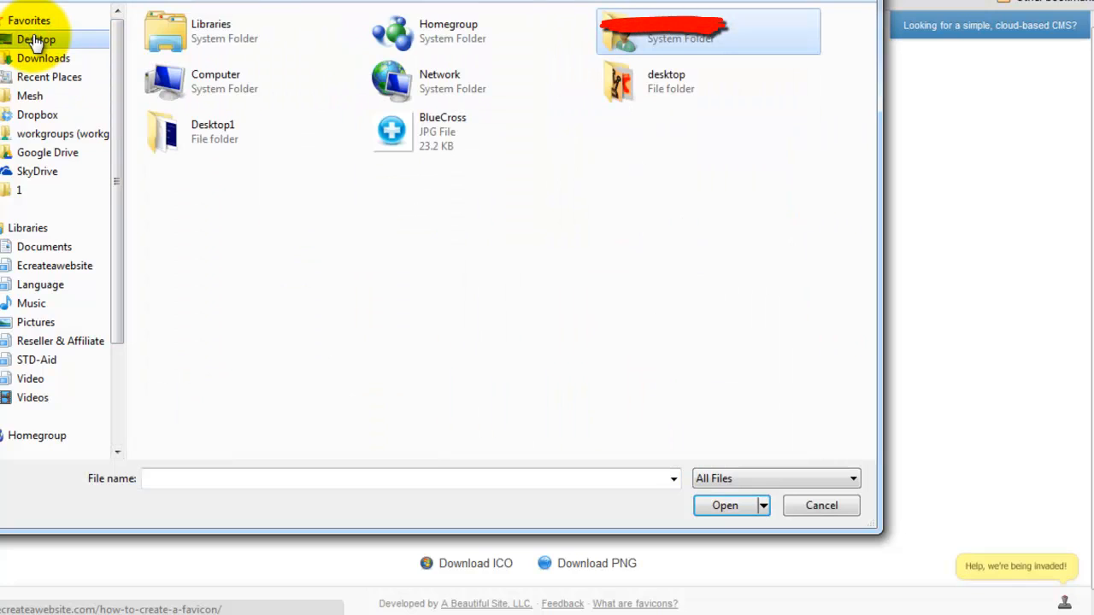
{"action": "mouse_move", "coordinate": [442, 132]}
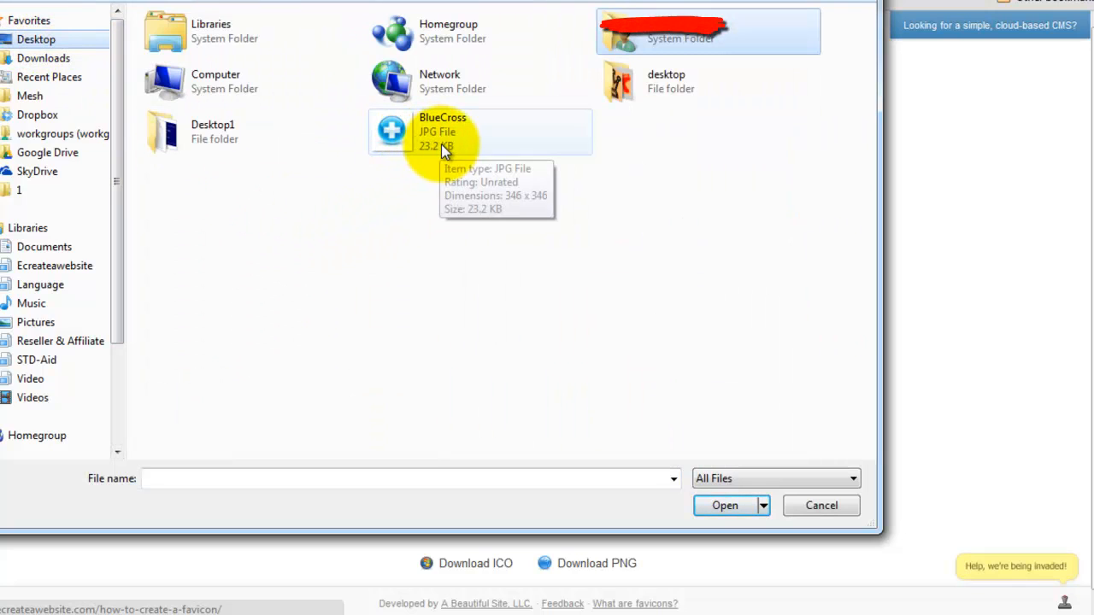
{"action": "mouse_move", "coordinate": [404, 151]}
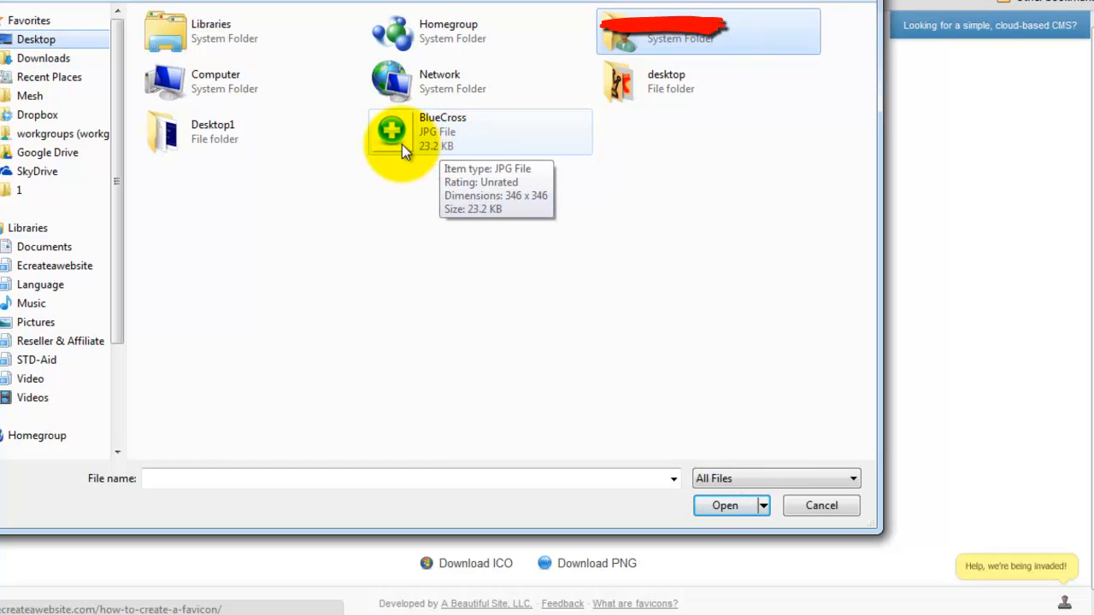
{"action": "mouse_move", "coordinate": [412, 154]}
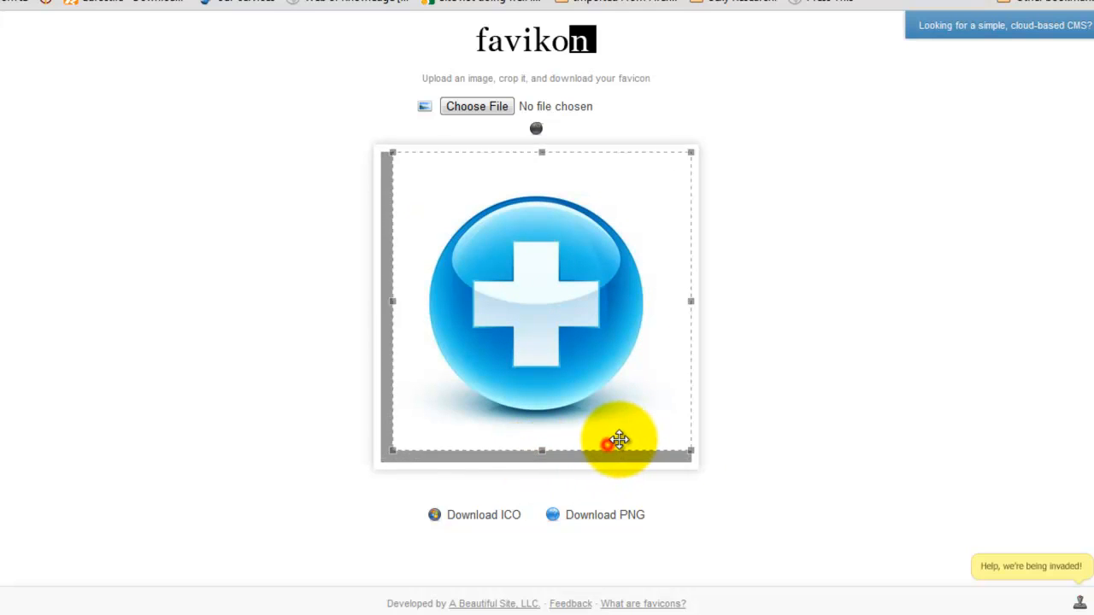
{"action": "mouse_move", "coordinate": [897, 448]}
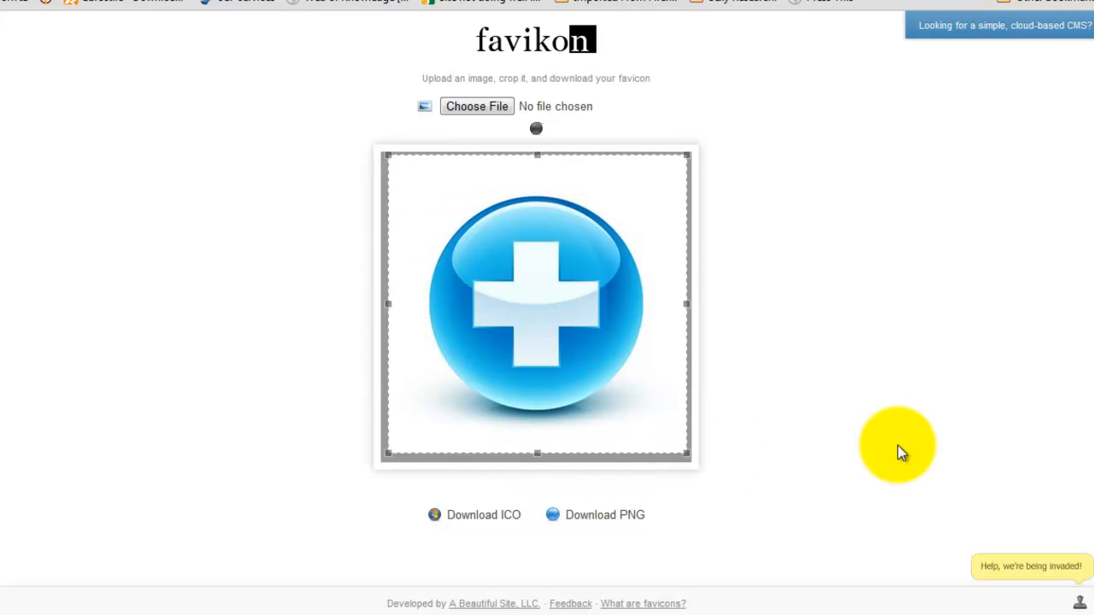
{"action": "mouse_move", "coordinate": [645, 368]}
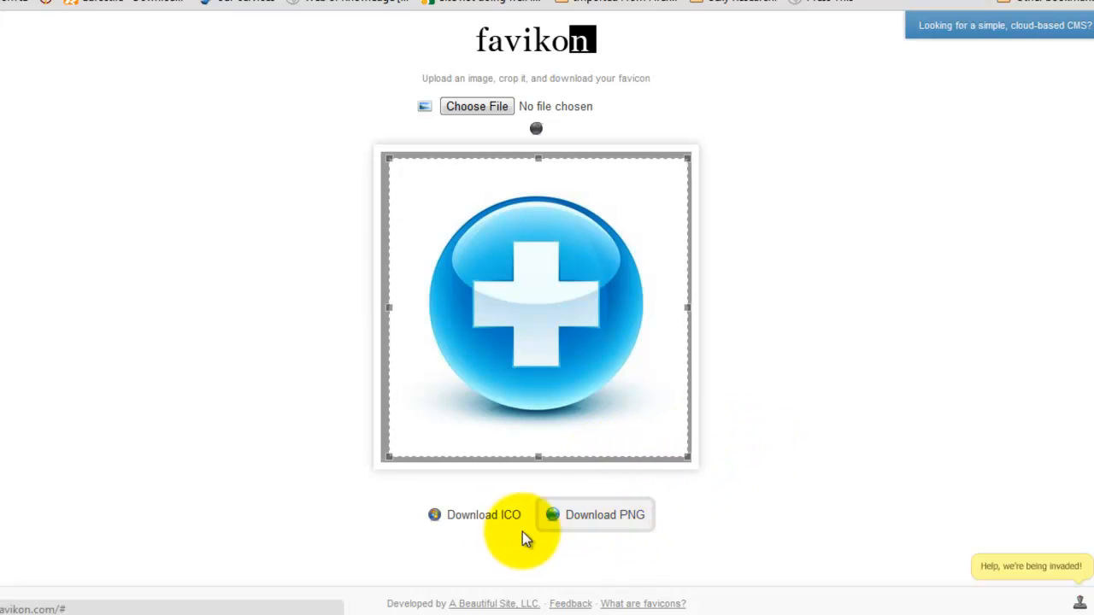
{"action": "mouse_move", "coordinate": [604, 514]}
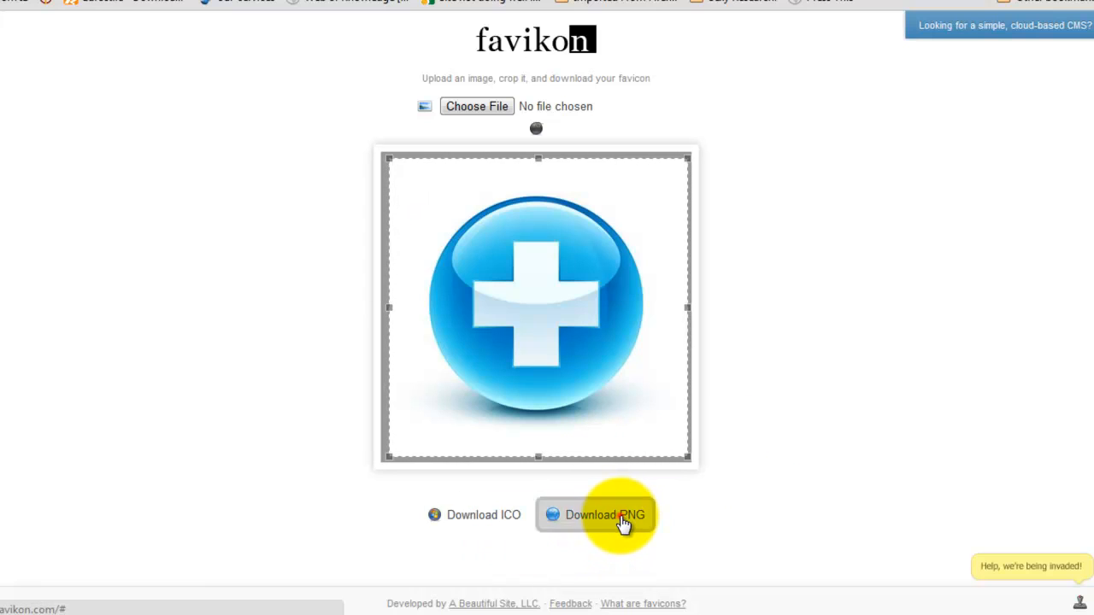
- Save the cropped cross as 'favicon' PNG image on the Desktop
{"action": "left_click", "coordinate": [605, 514]}
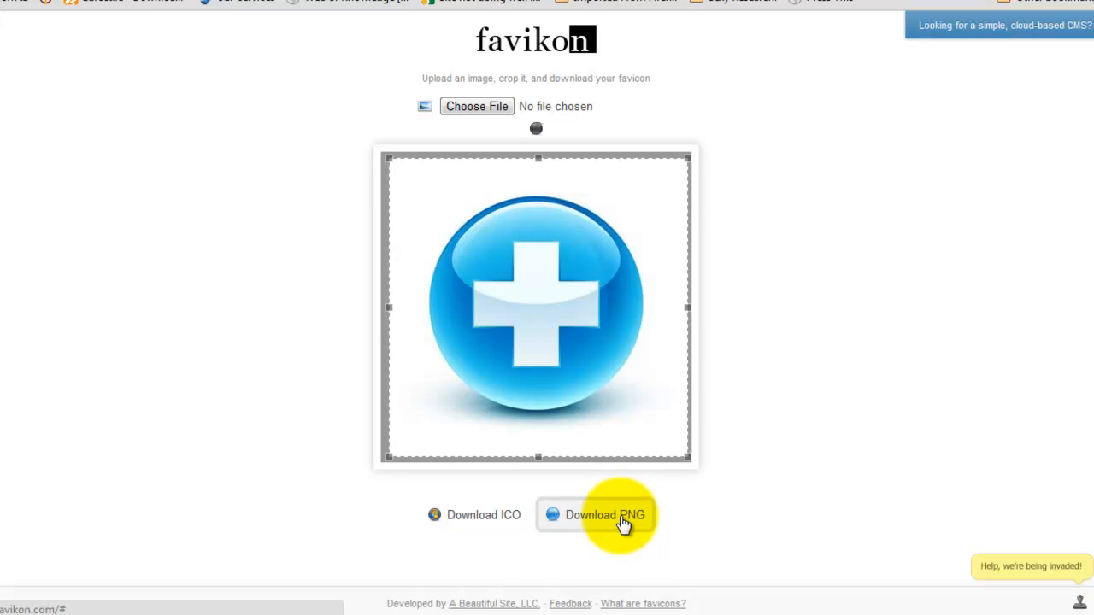
{"action": "left_click", "coordinate": [604, 514]}
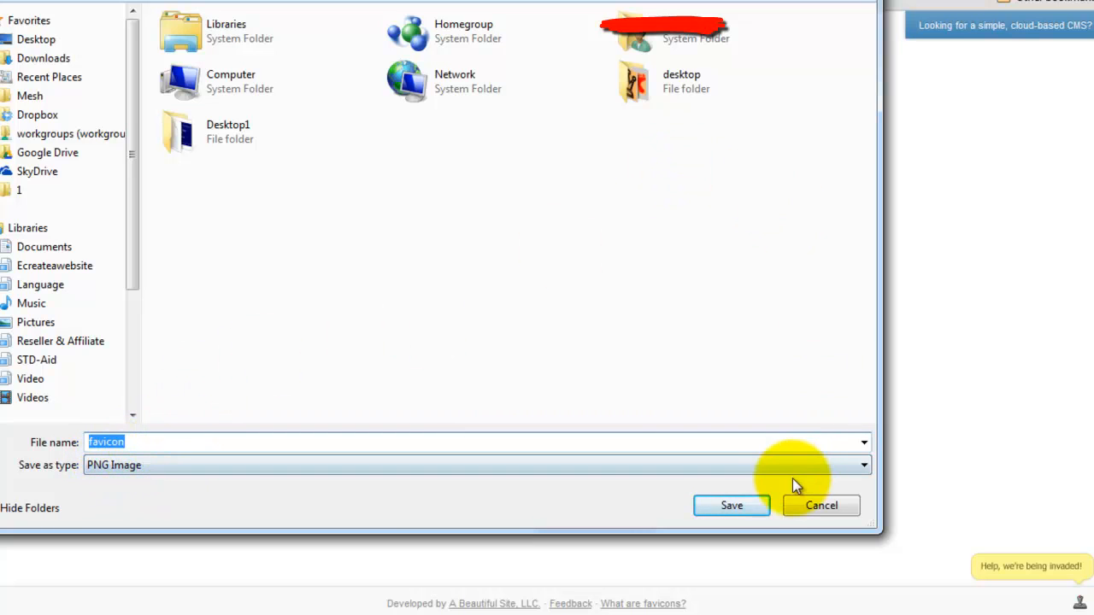
{"action": "left_click", "coordinate": [730, 505]}
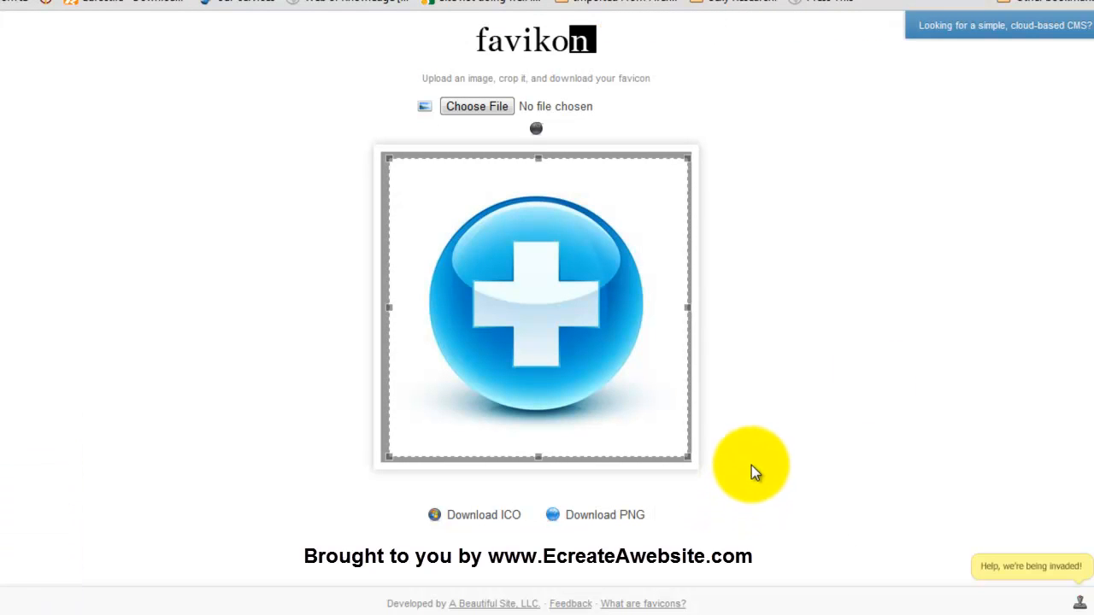